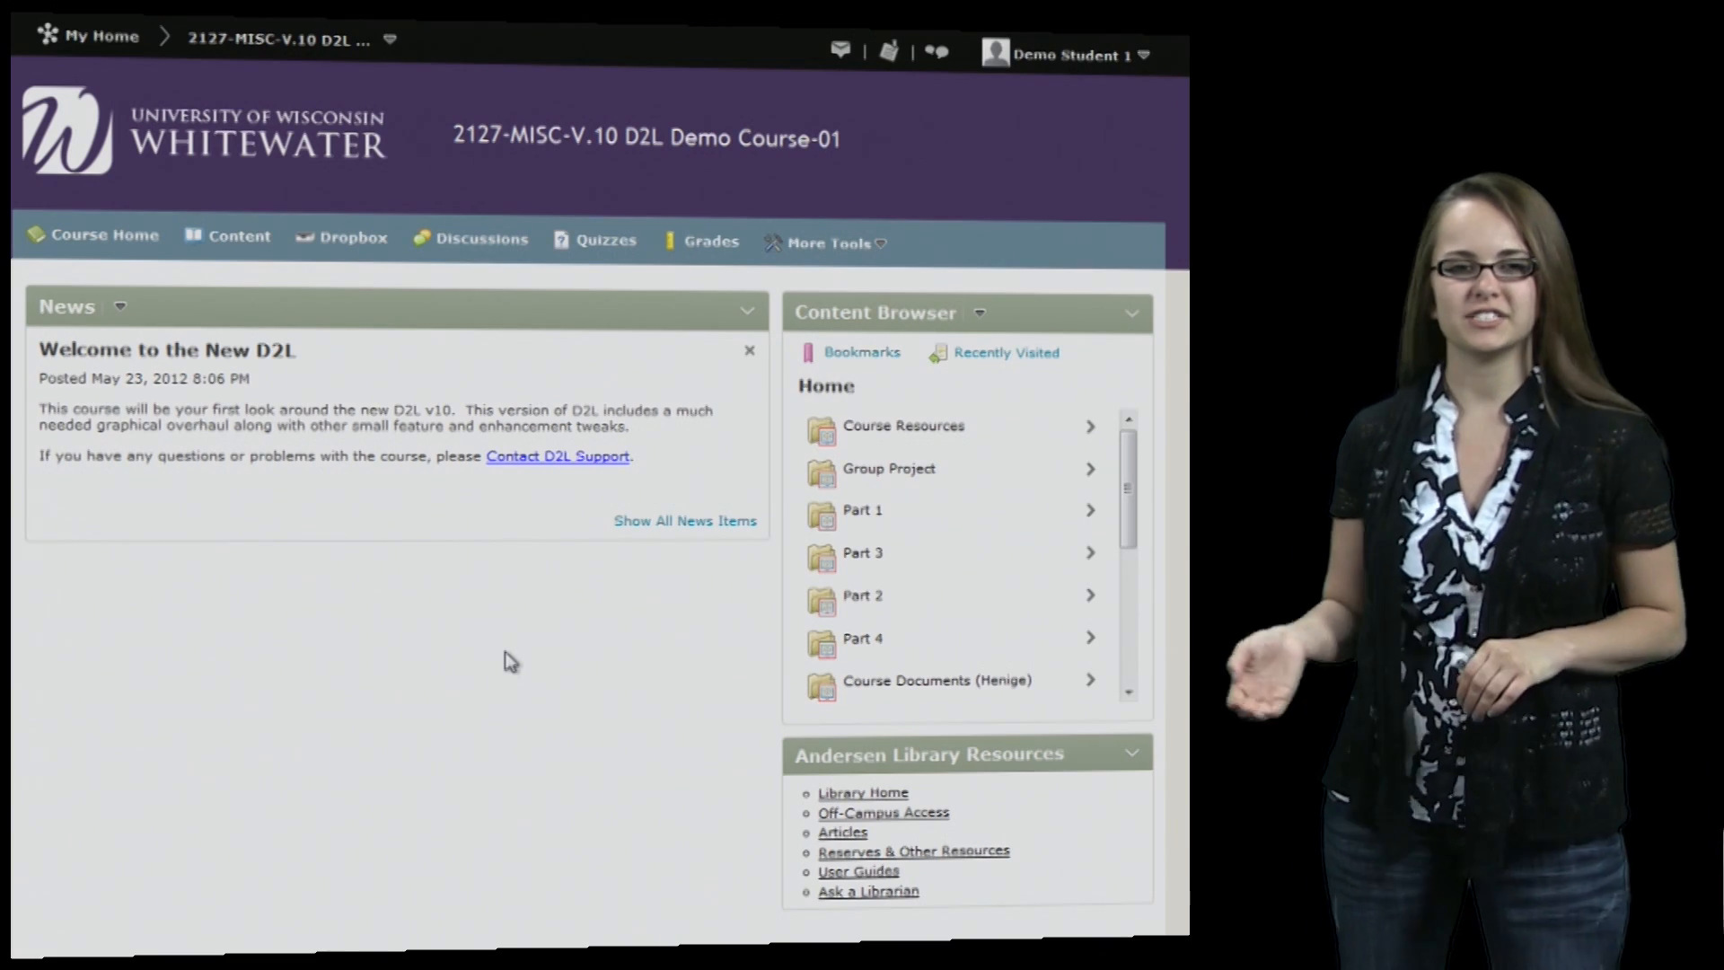
mouse_move(481, 239)
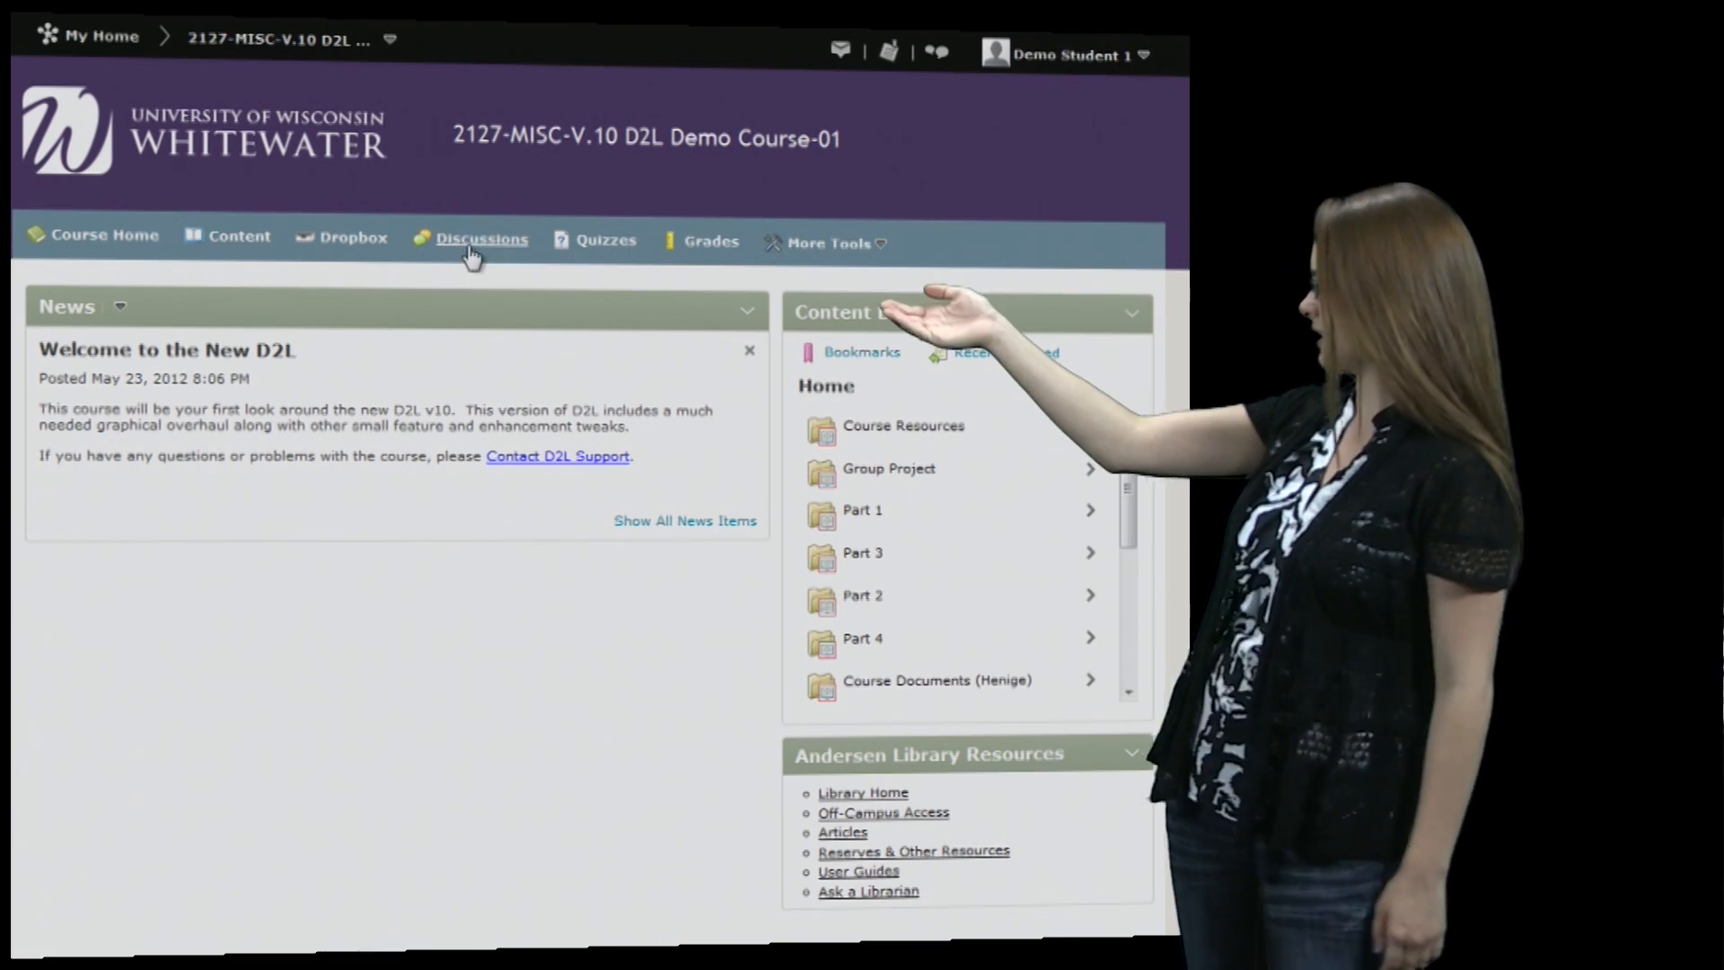
Go to the course's Discussions List showing the Public Forums topics
click(481, 237)
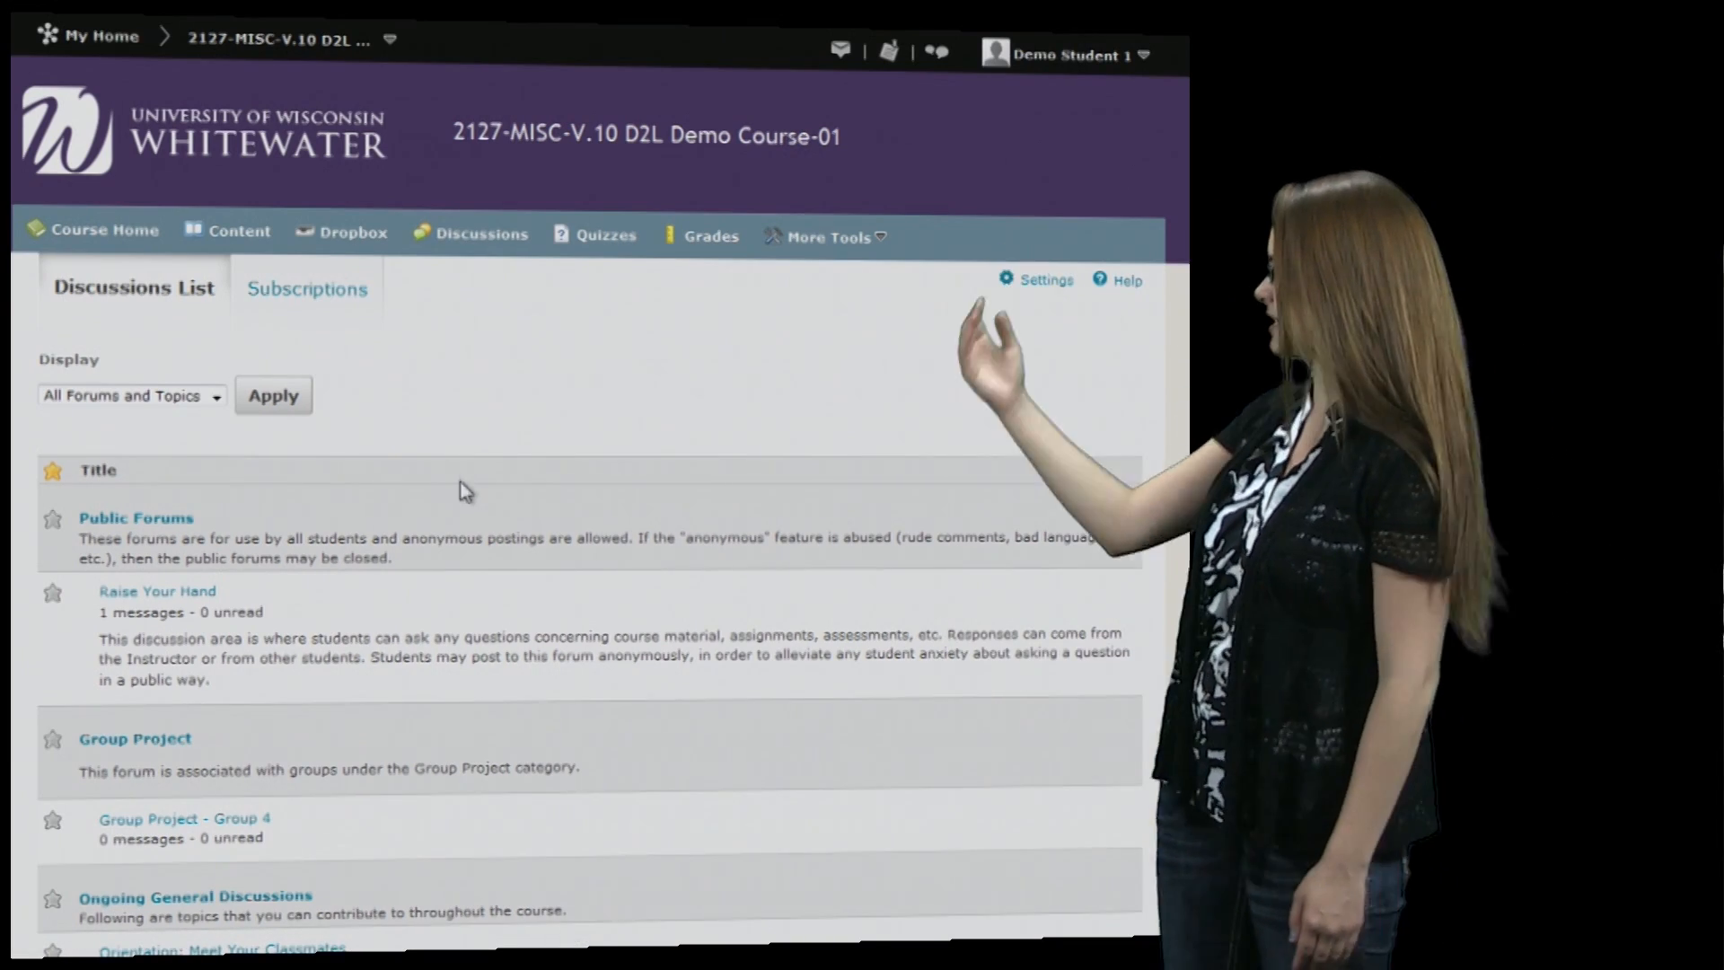
mouse_move(326, 609)
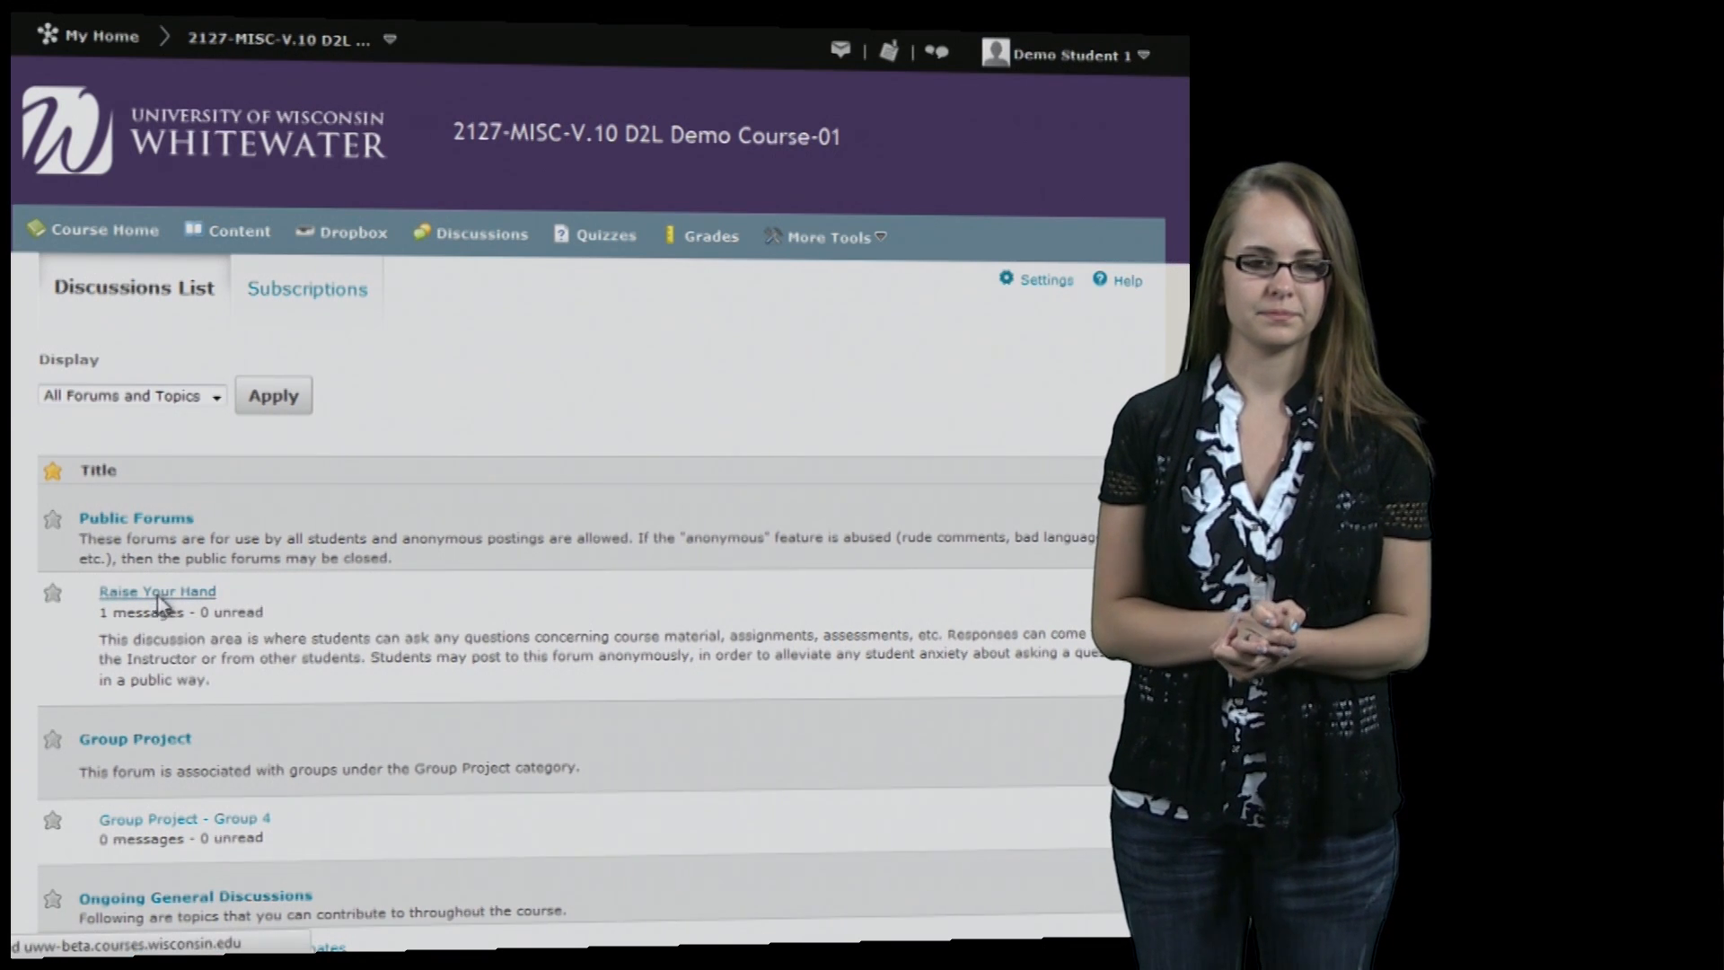
View the Raise Your Hand compose form and cancel without posting a message
click(156, 591)
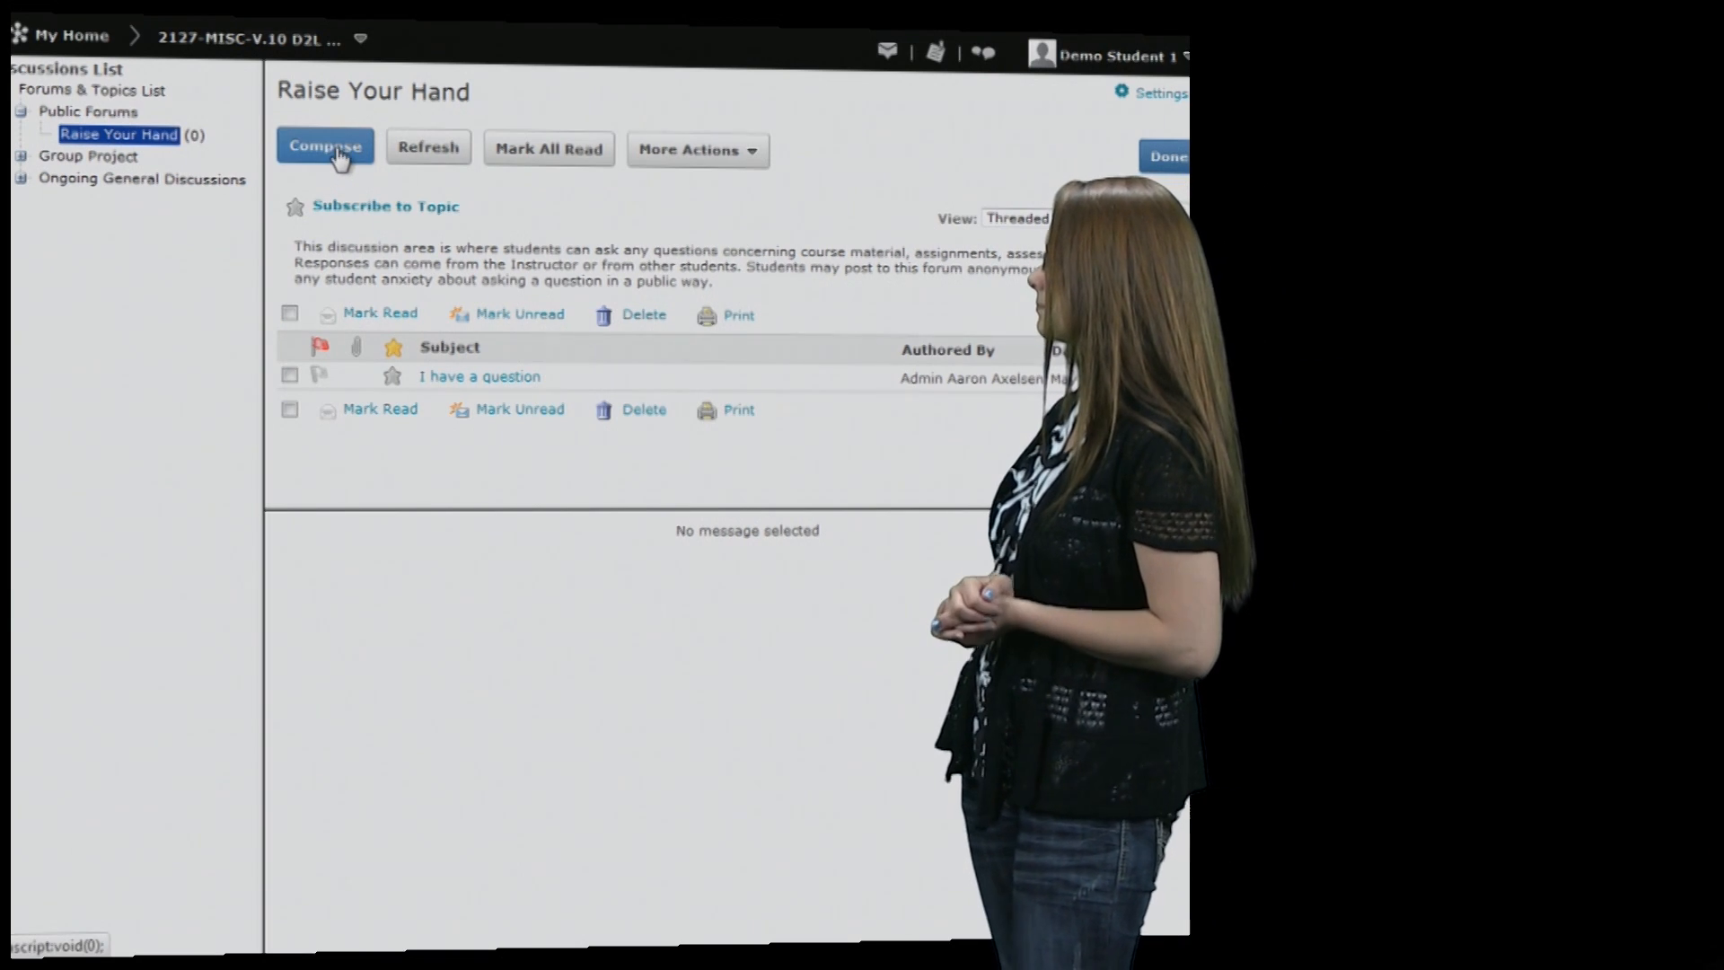
click(323, 146)
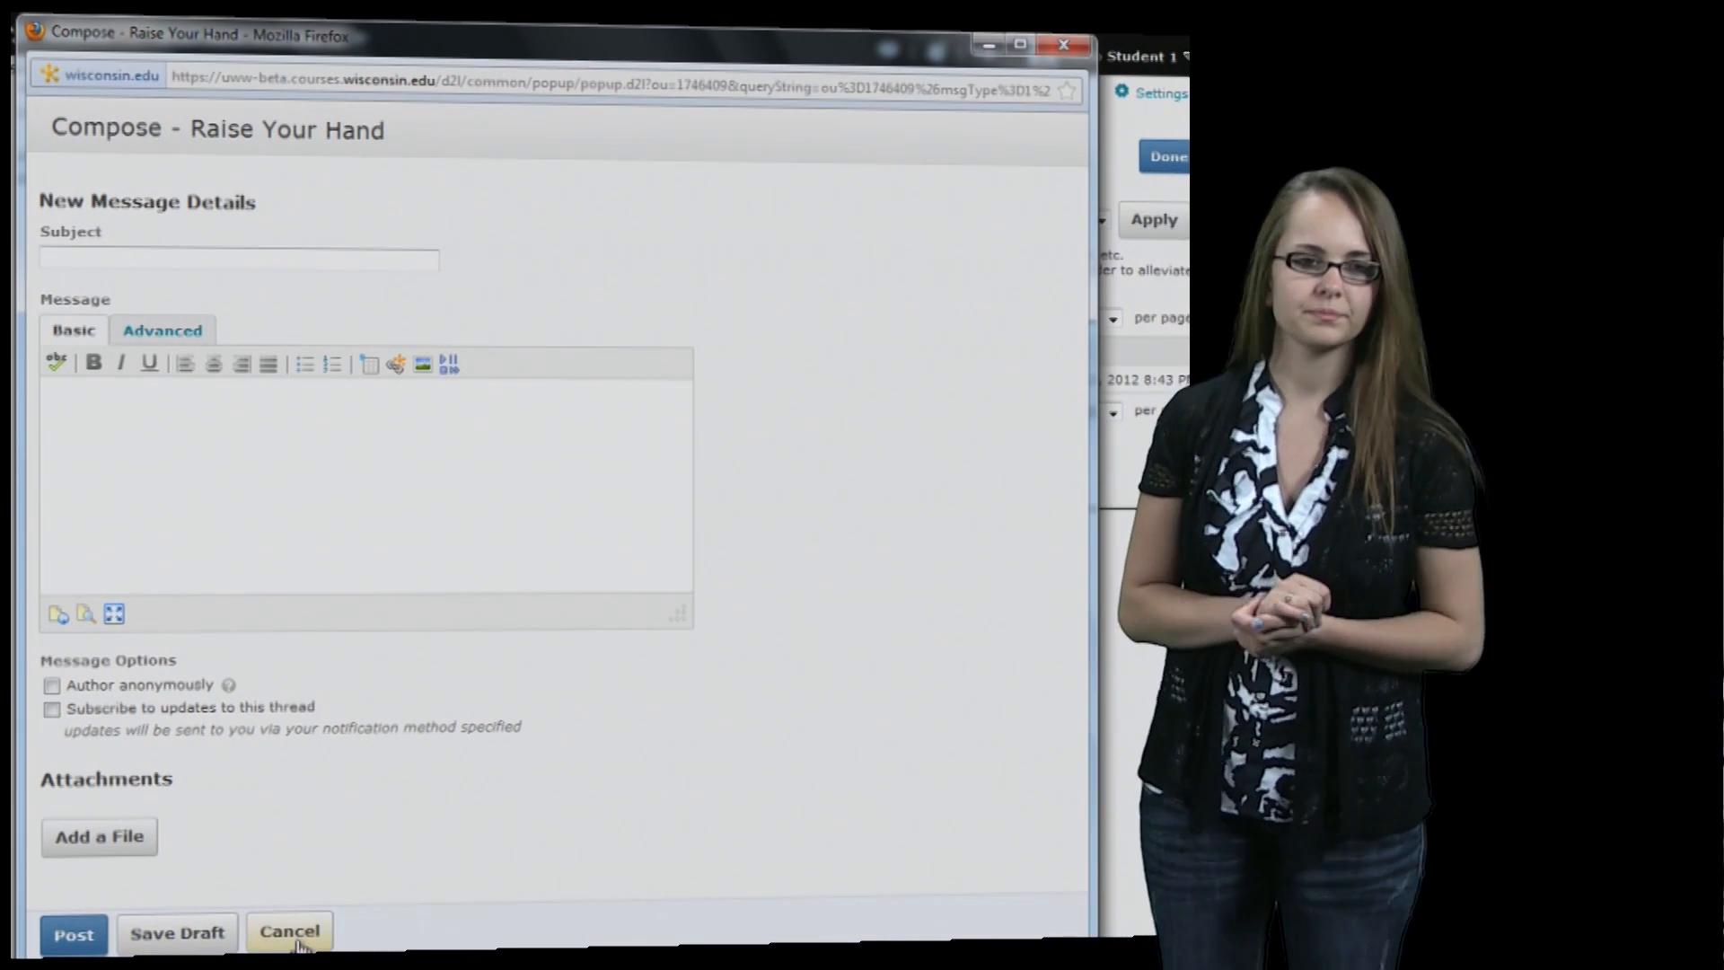
click(289, 933)
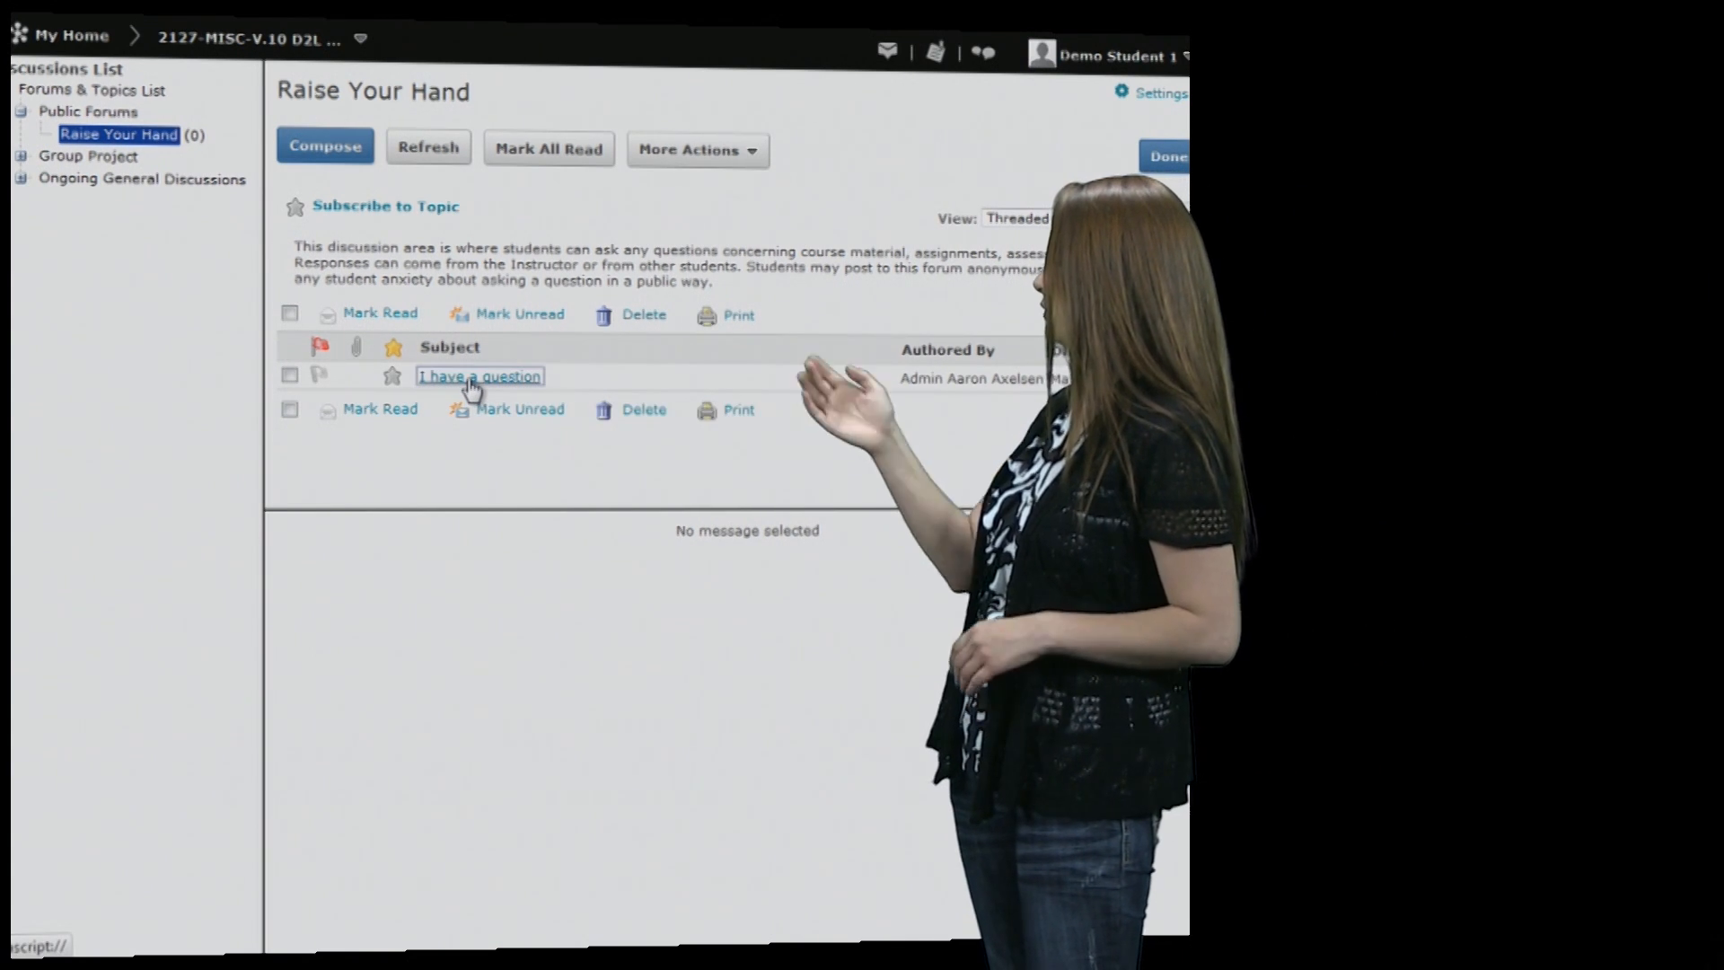
click(478, 375)
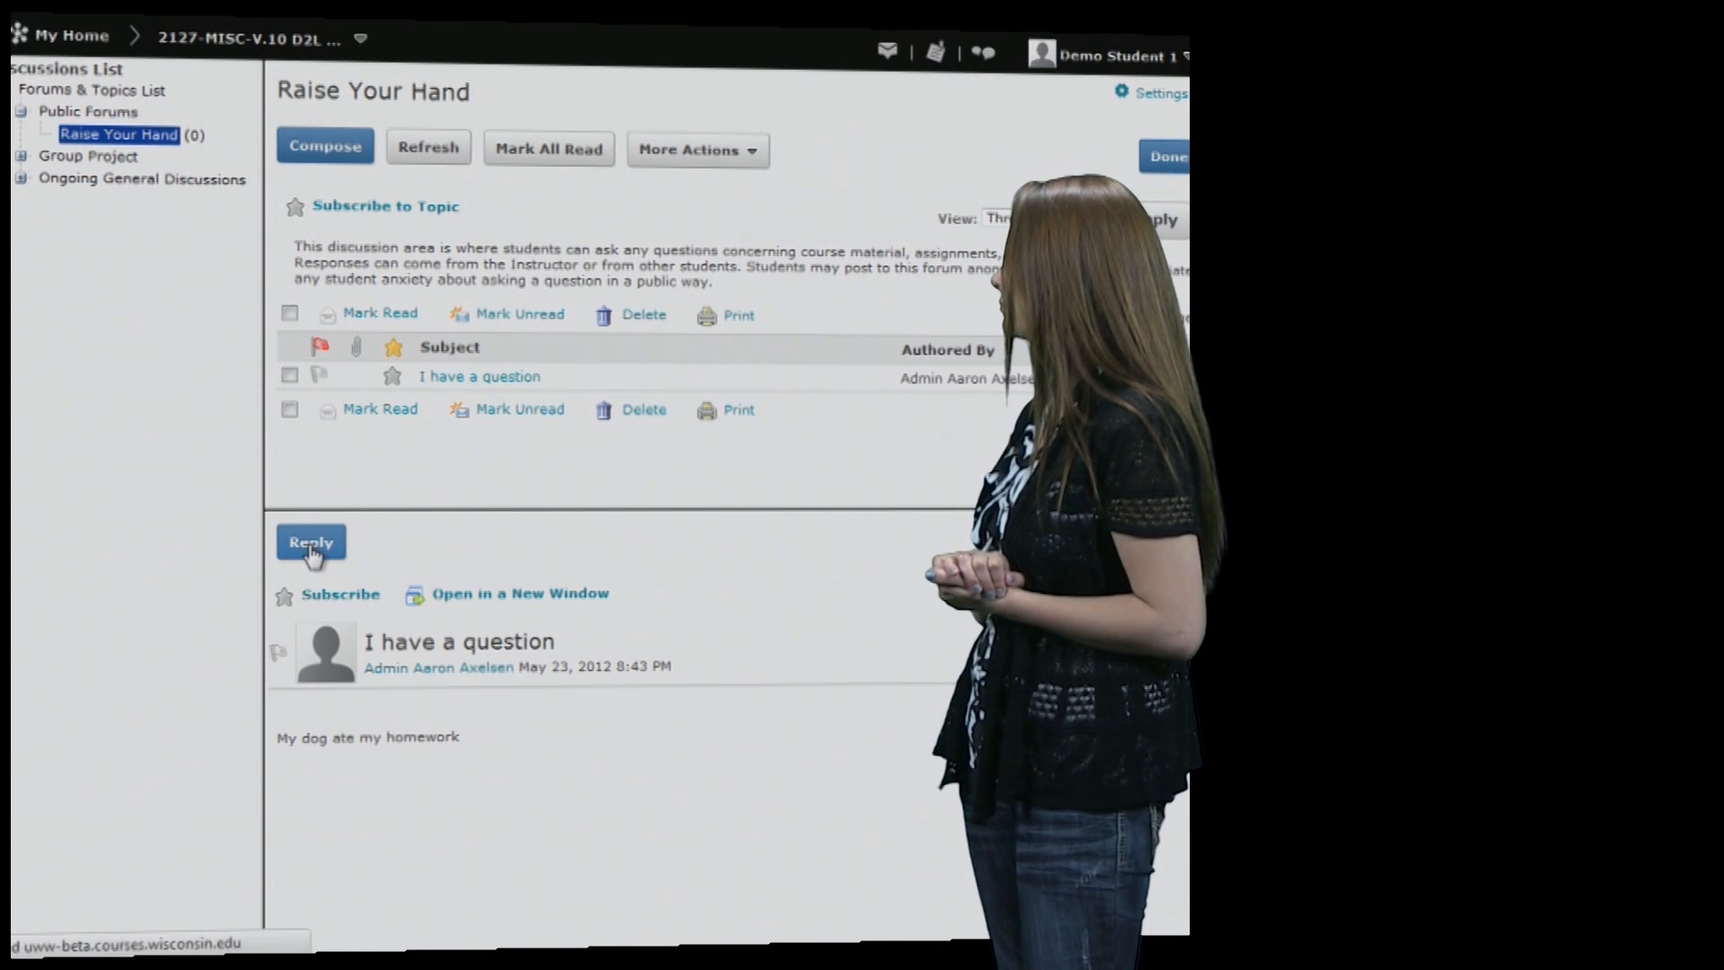
click(311, 542)
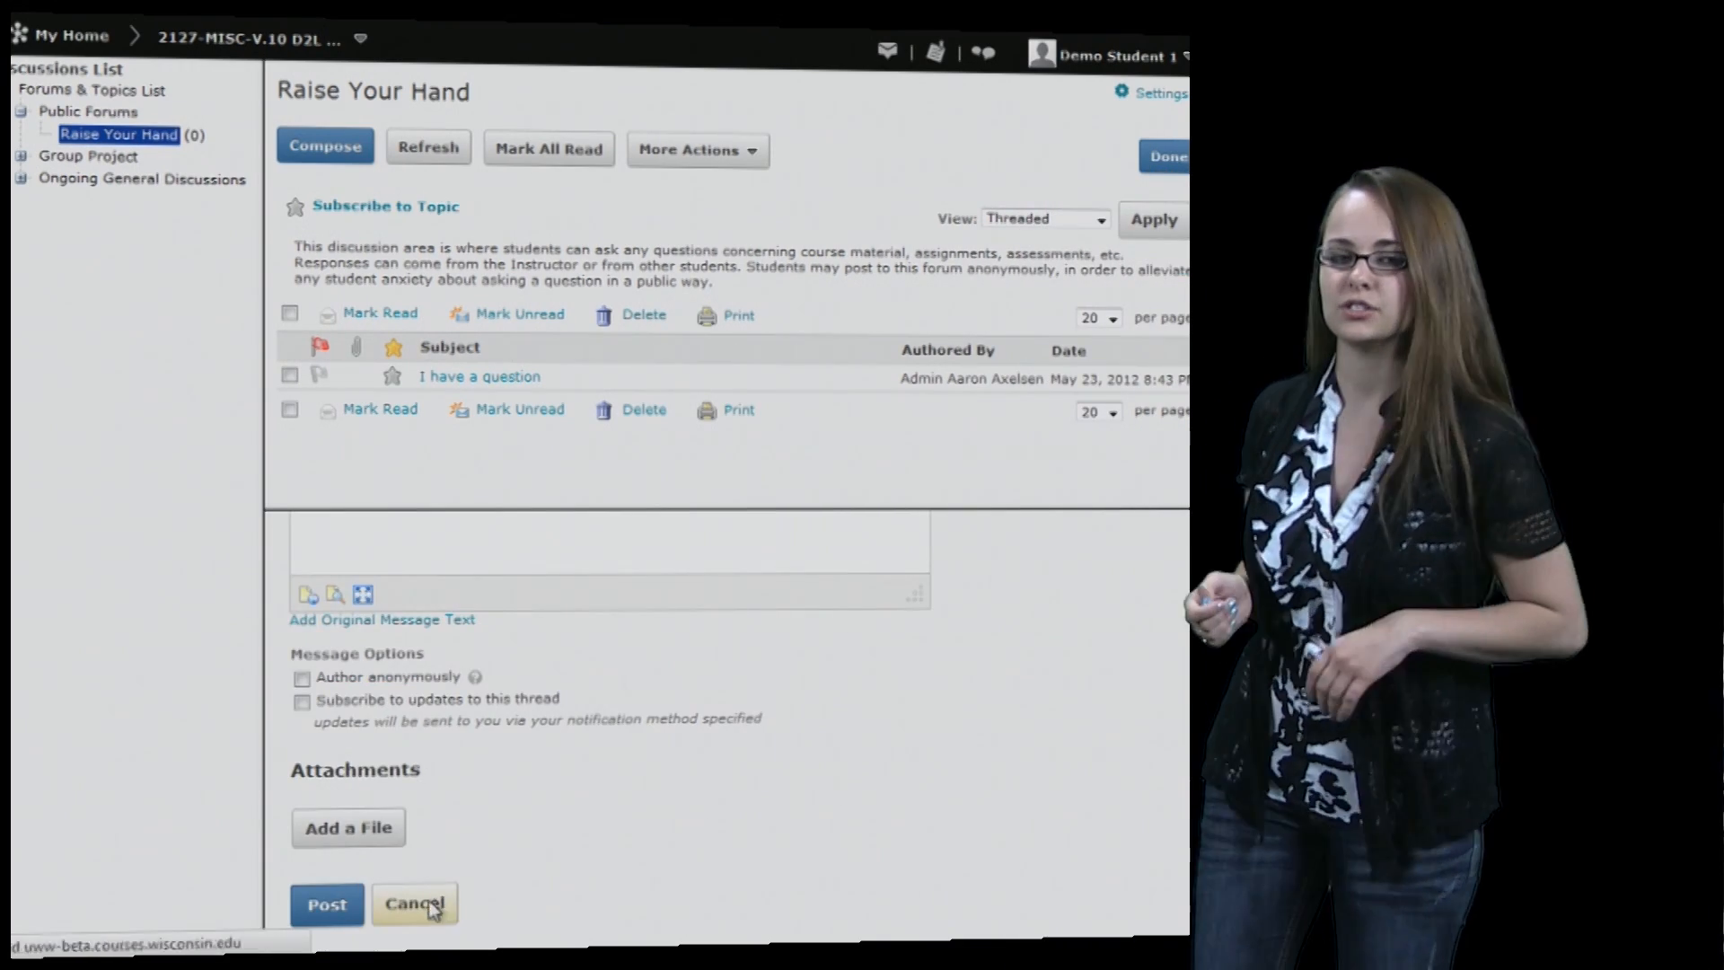
click(415, 903)
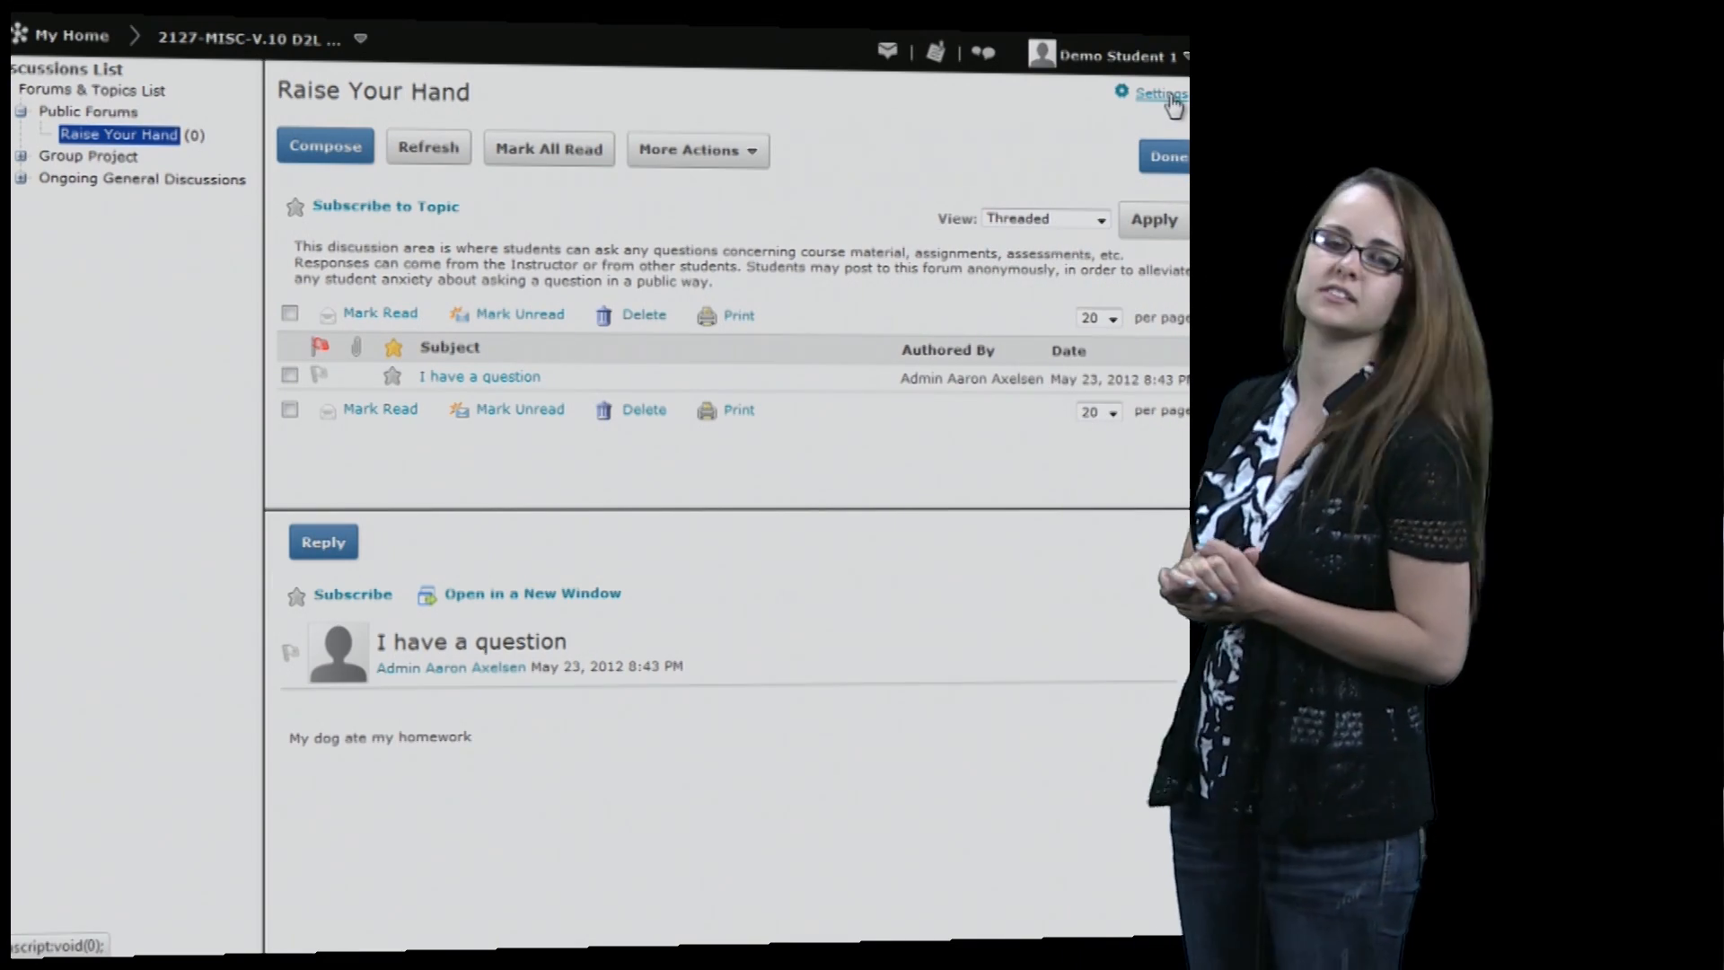
click(1158, 93)
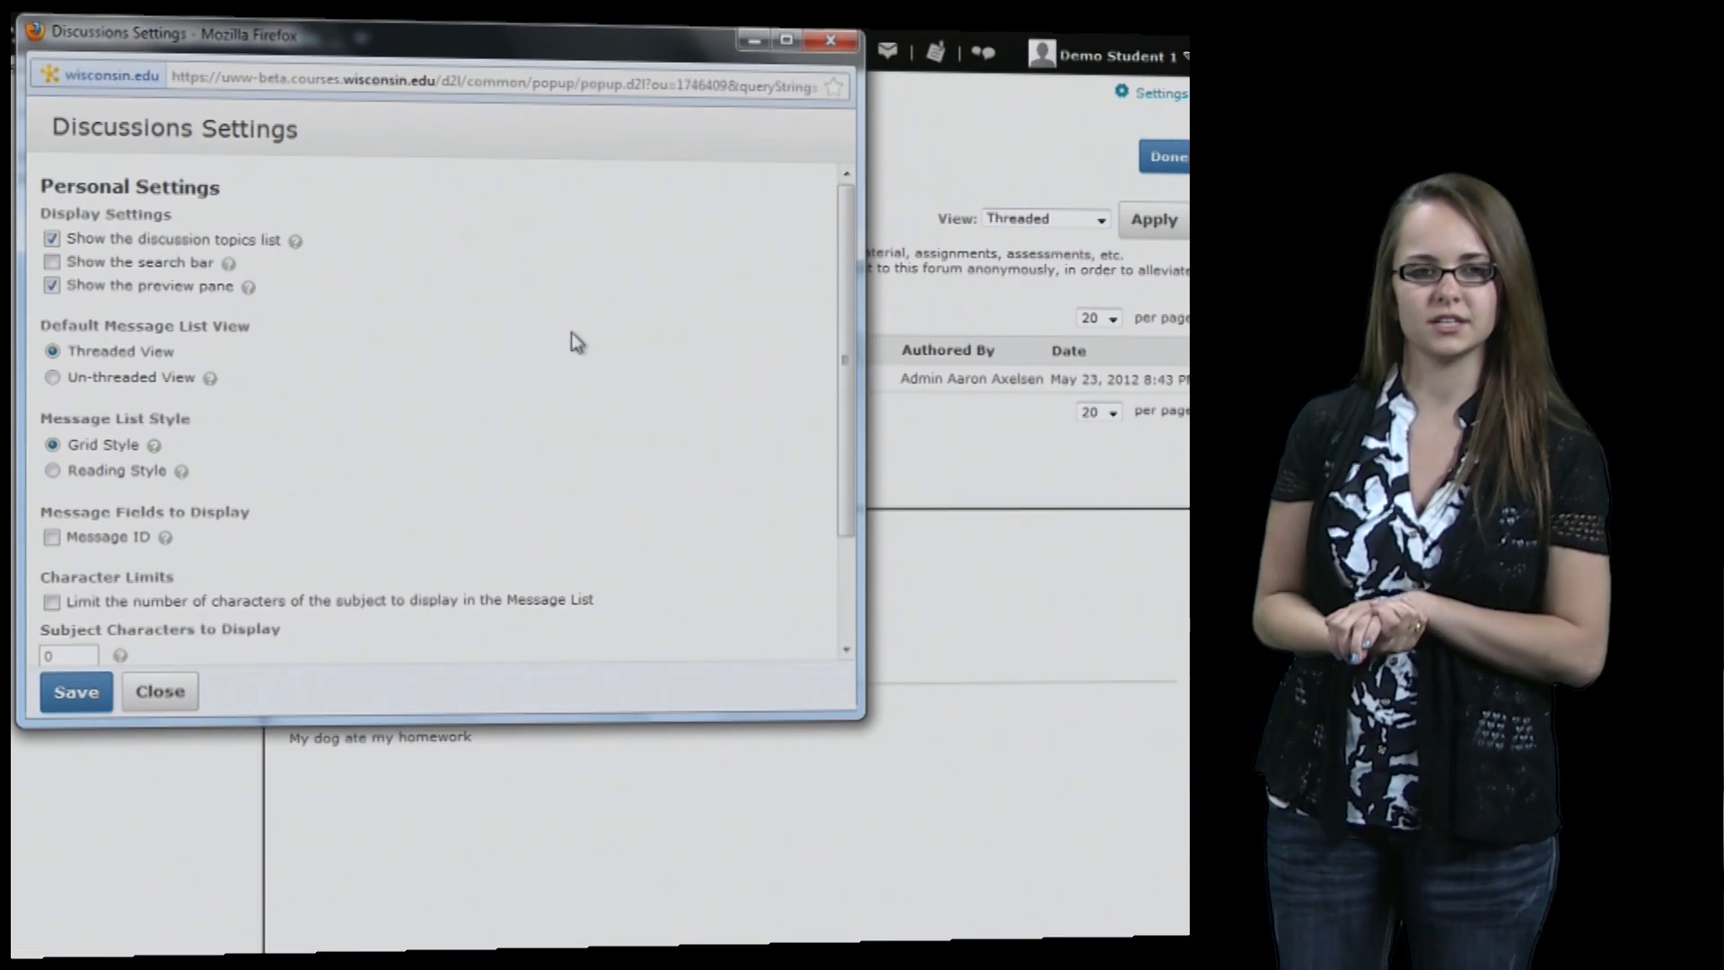
scroll(down, 3)
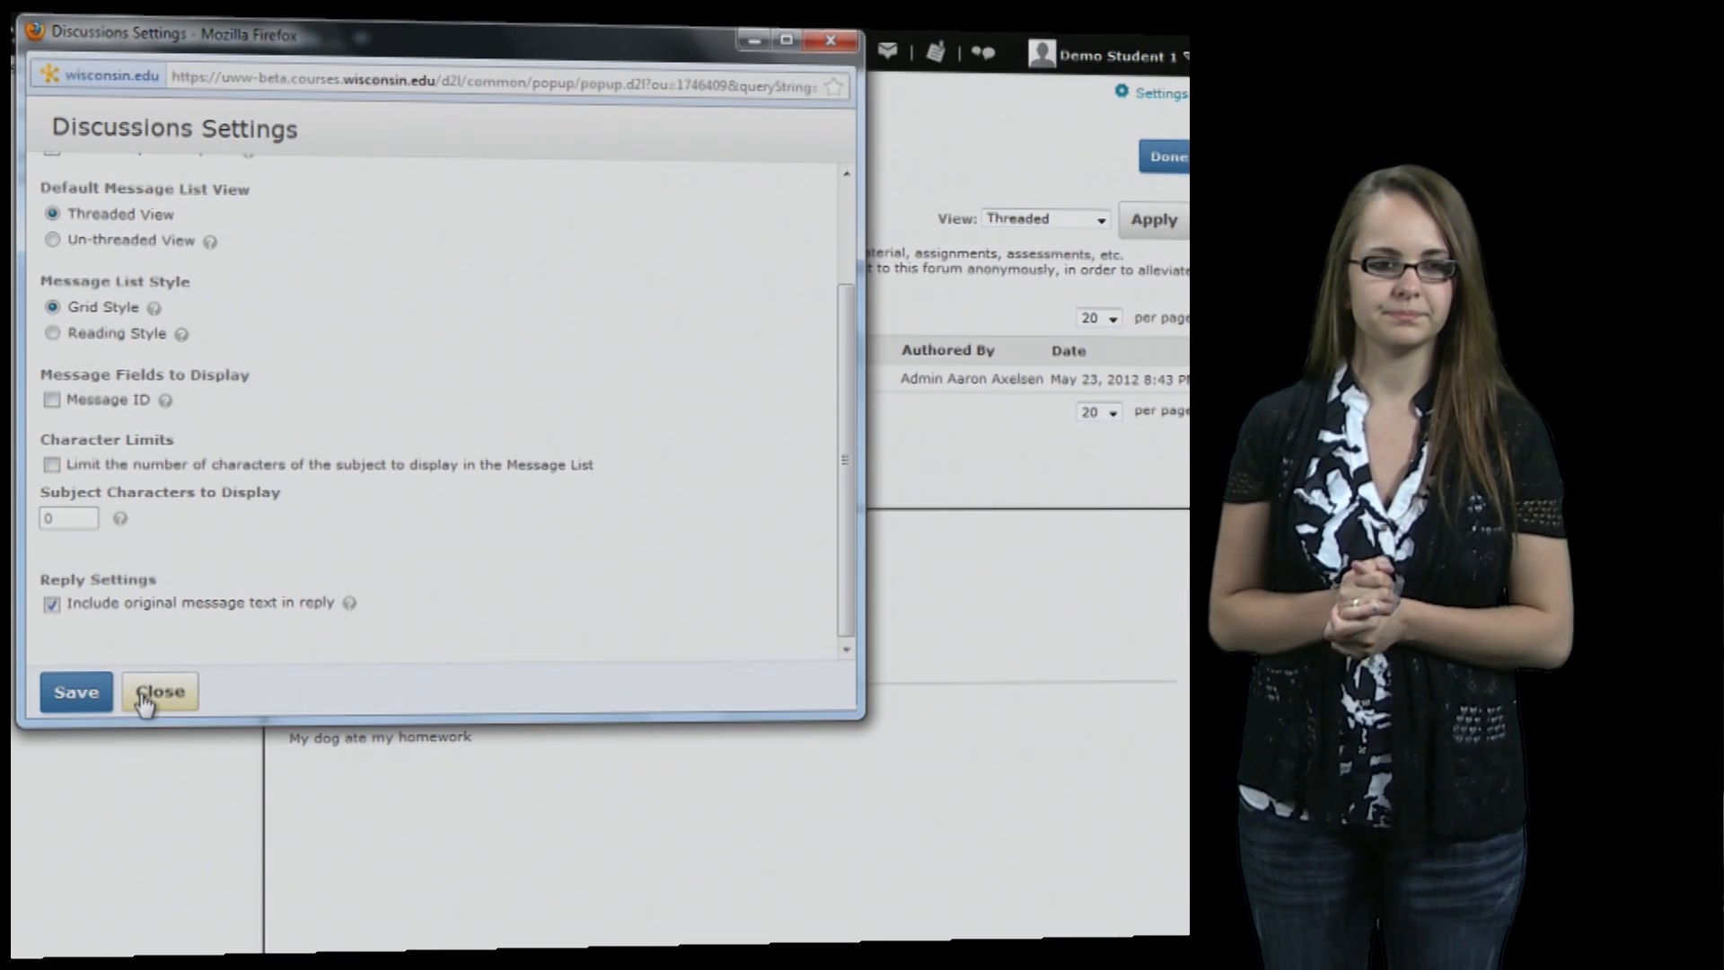
click(160, 690)
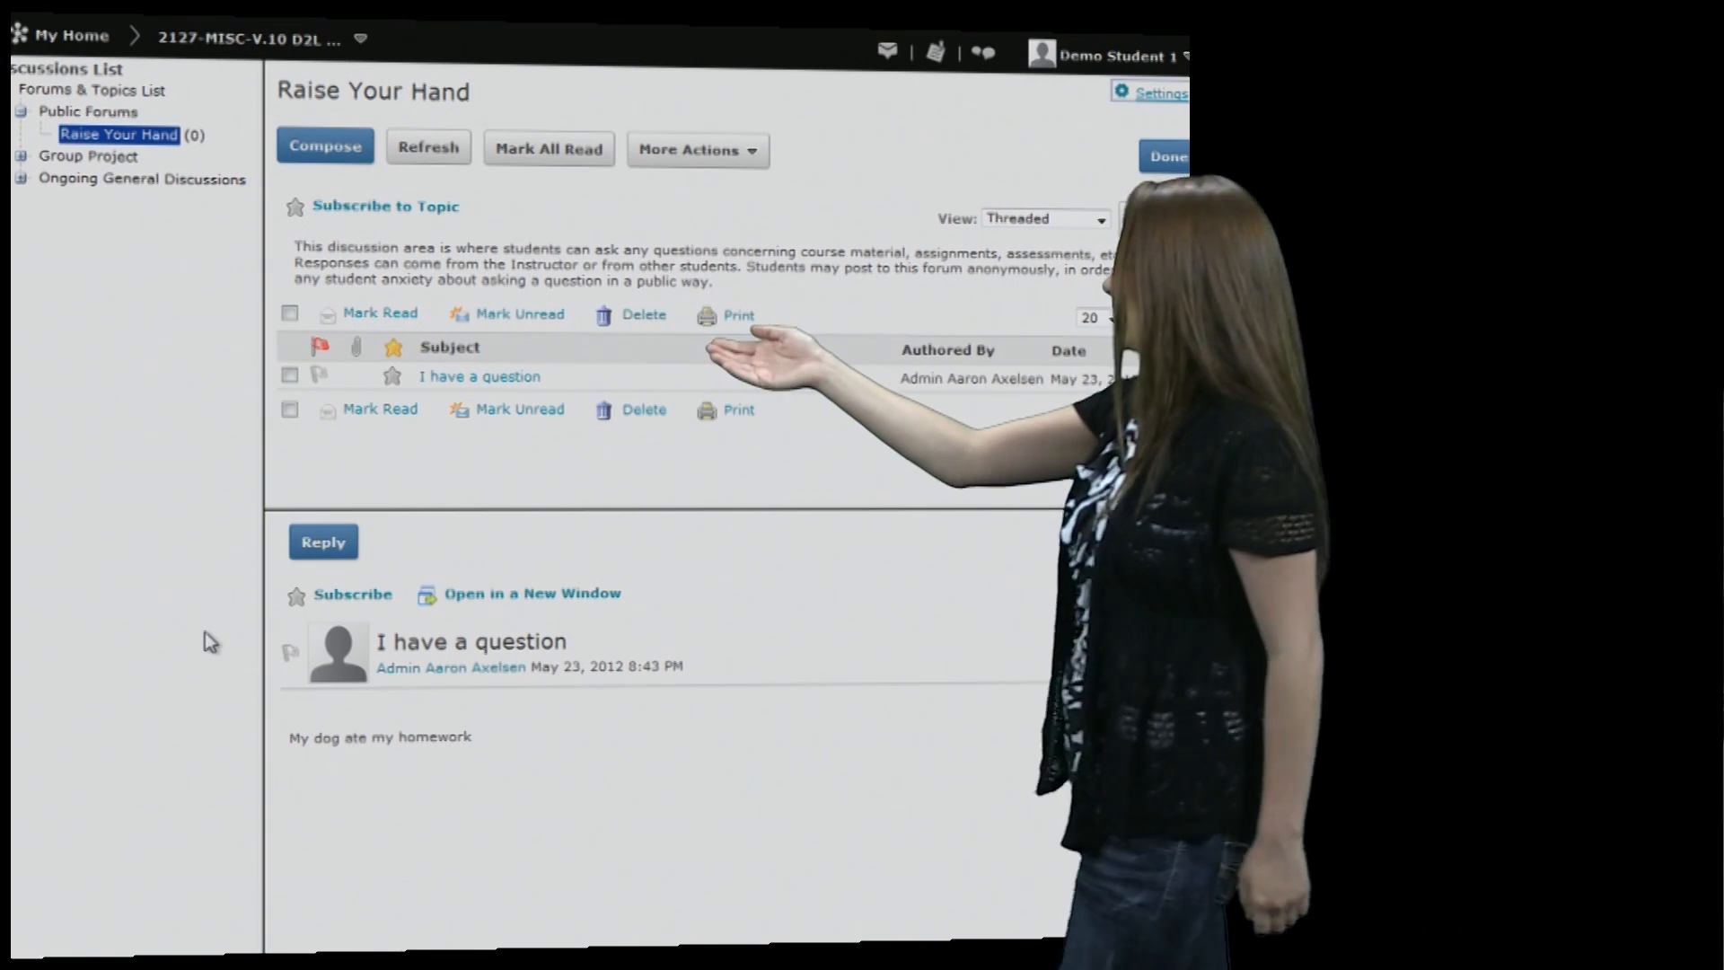
Expand the forums in the topics tree and return to the Discussions List via Done
click(428, 147)
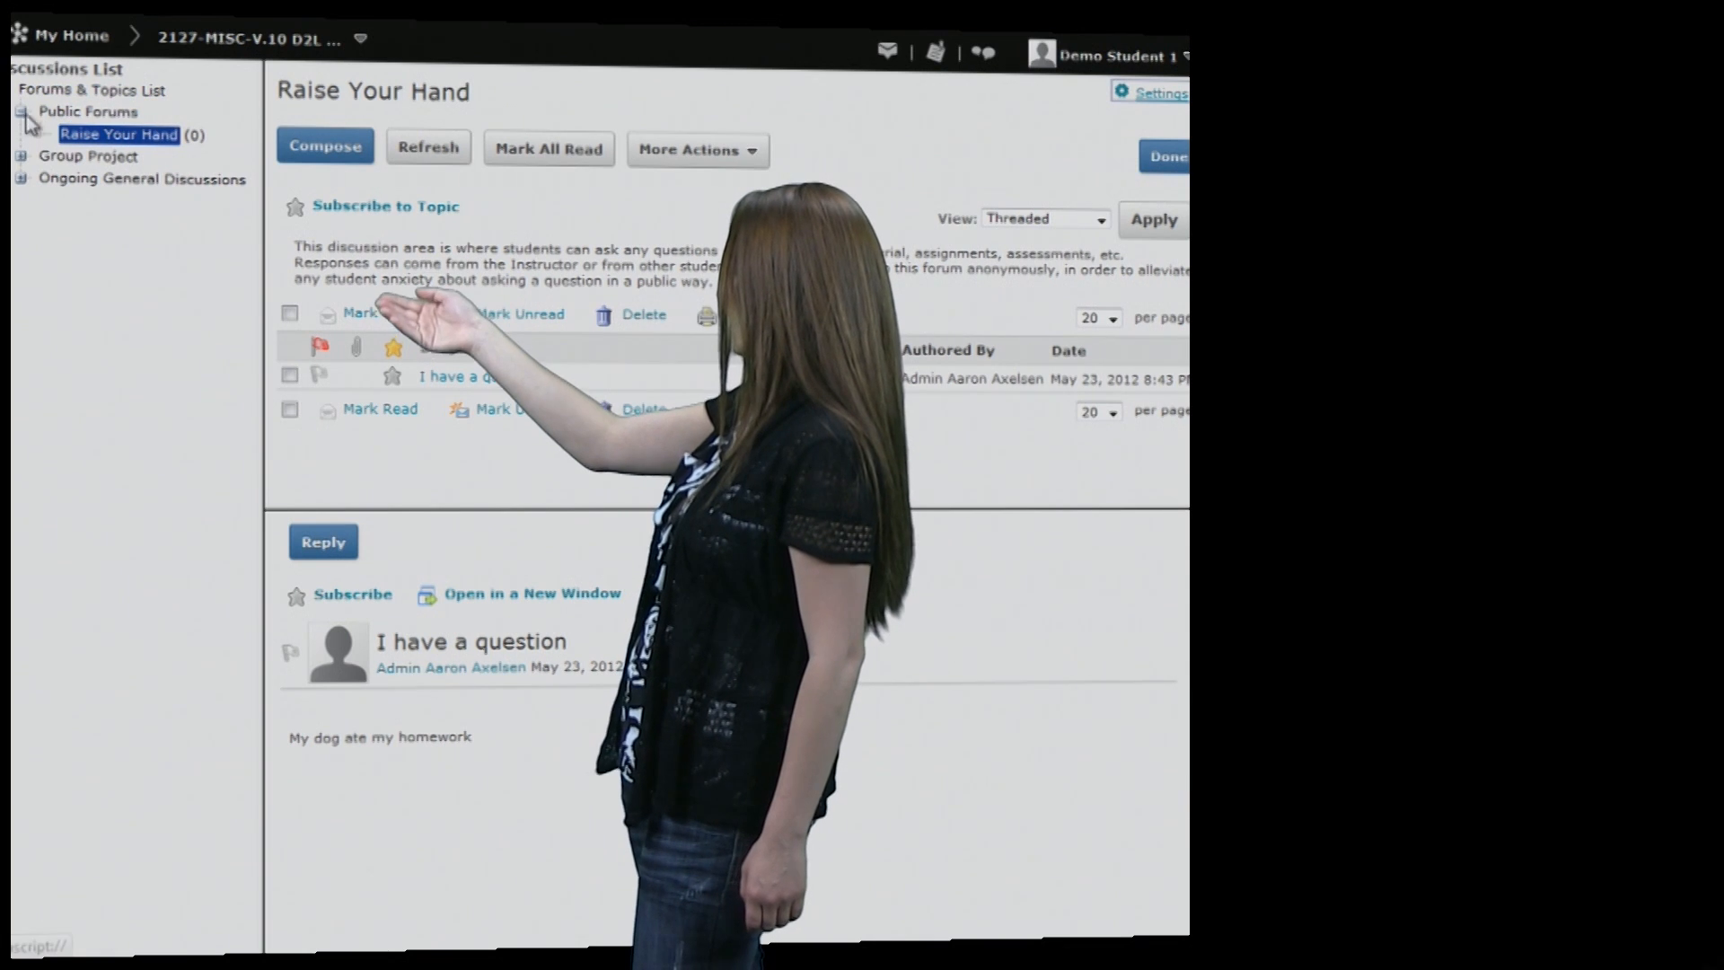
click(19, 154)
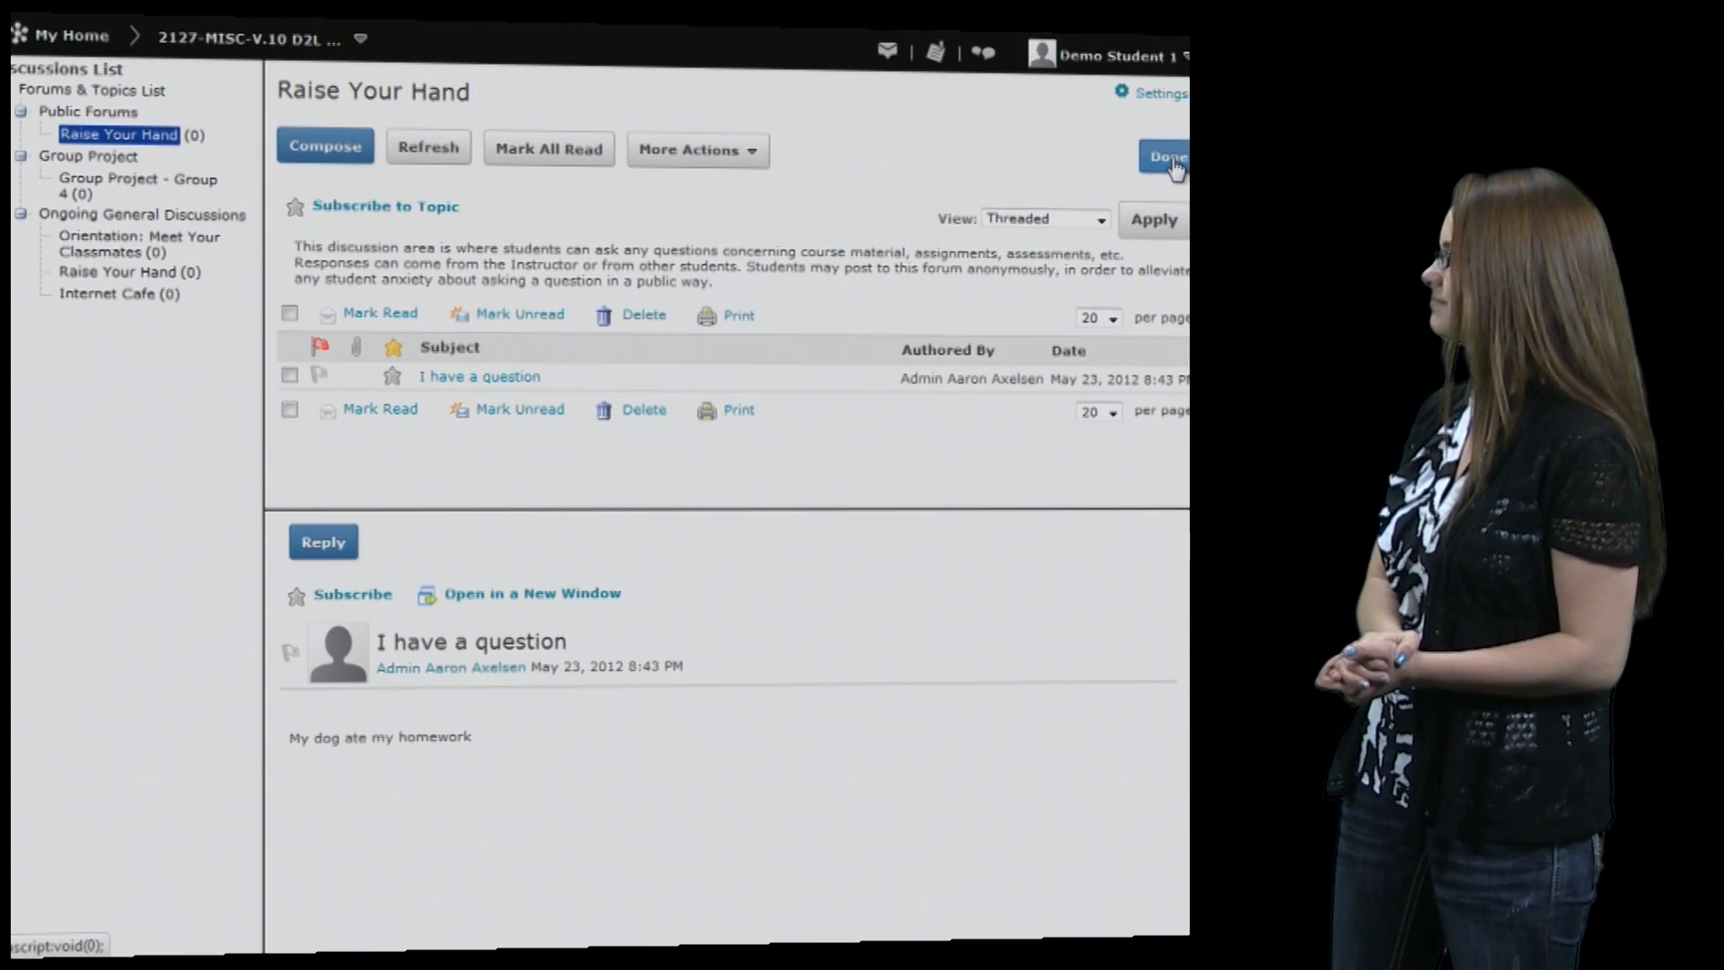
click(1168, 157)
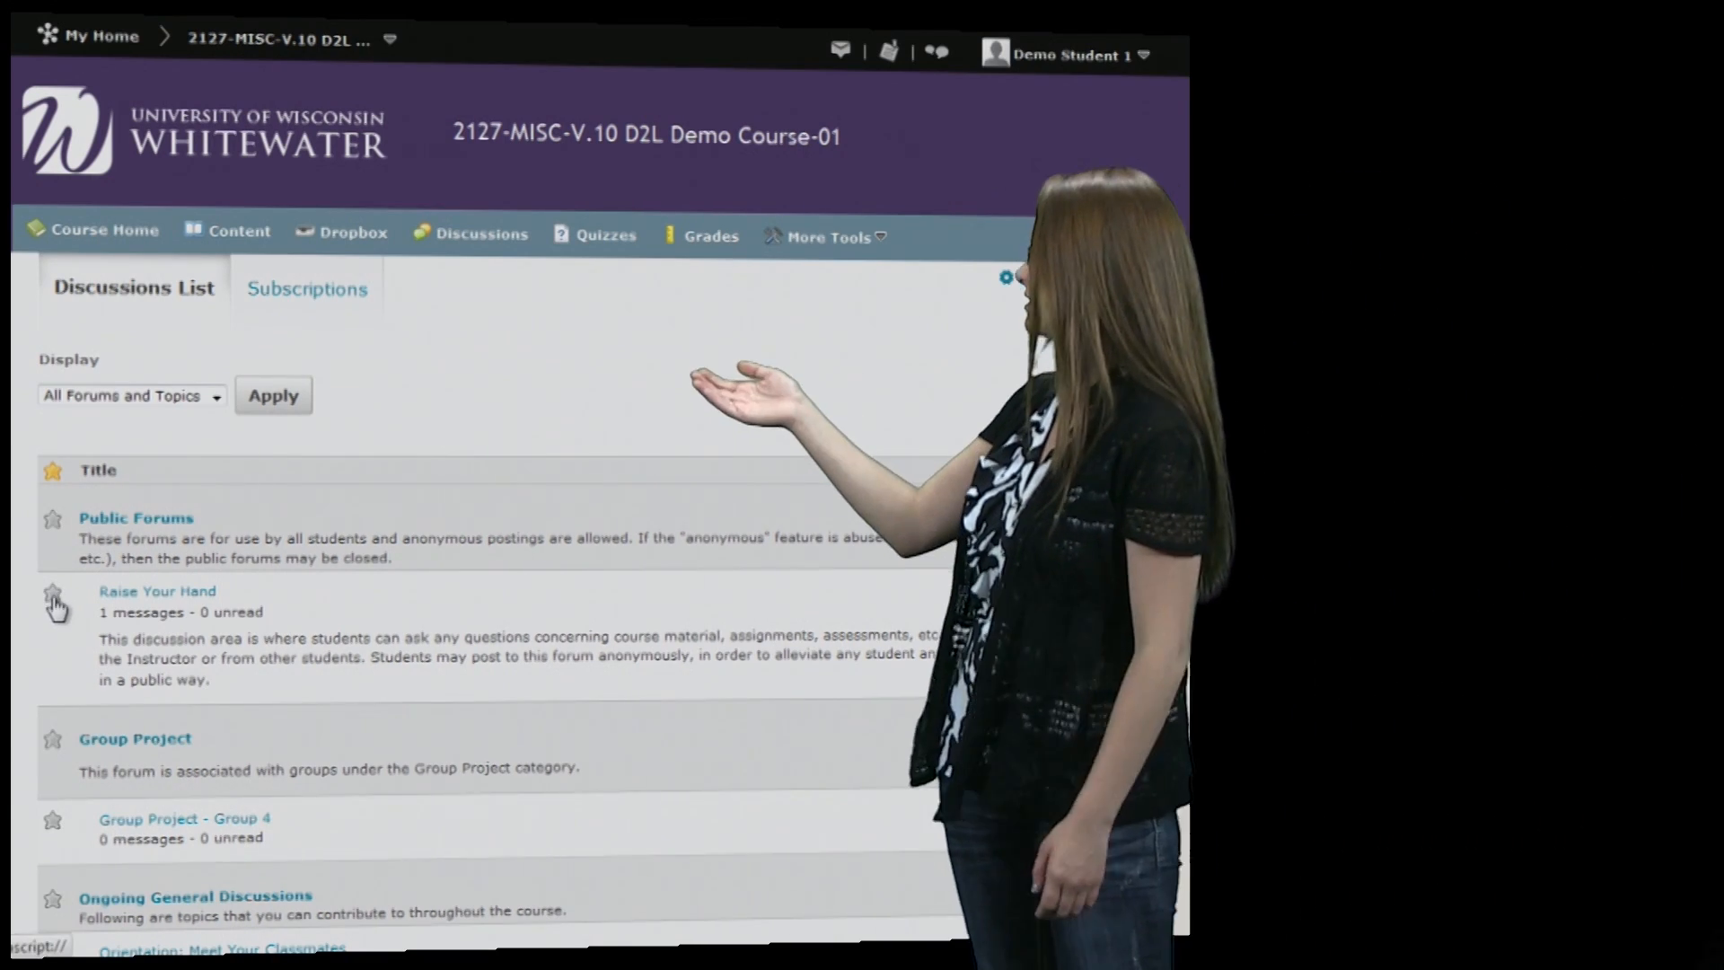
Subscribe to Raise Your Hand with summary-of-activity notifications and view it under Topic Level Subscriptions
click(52, 598)
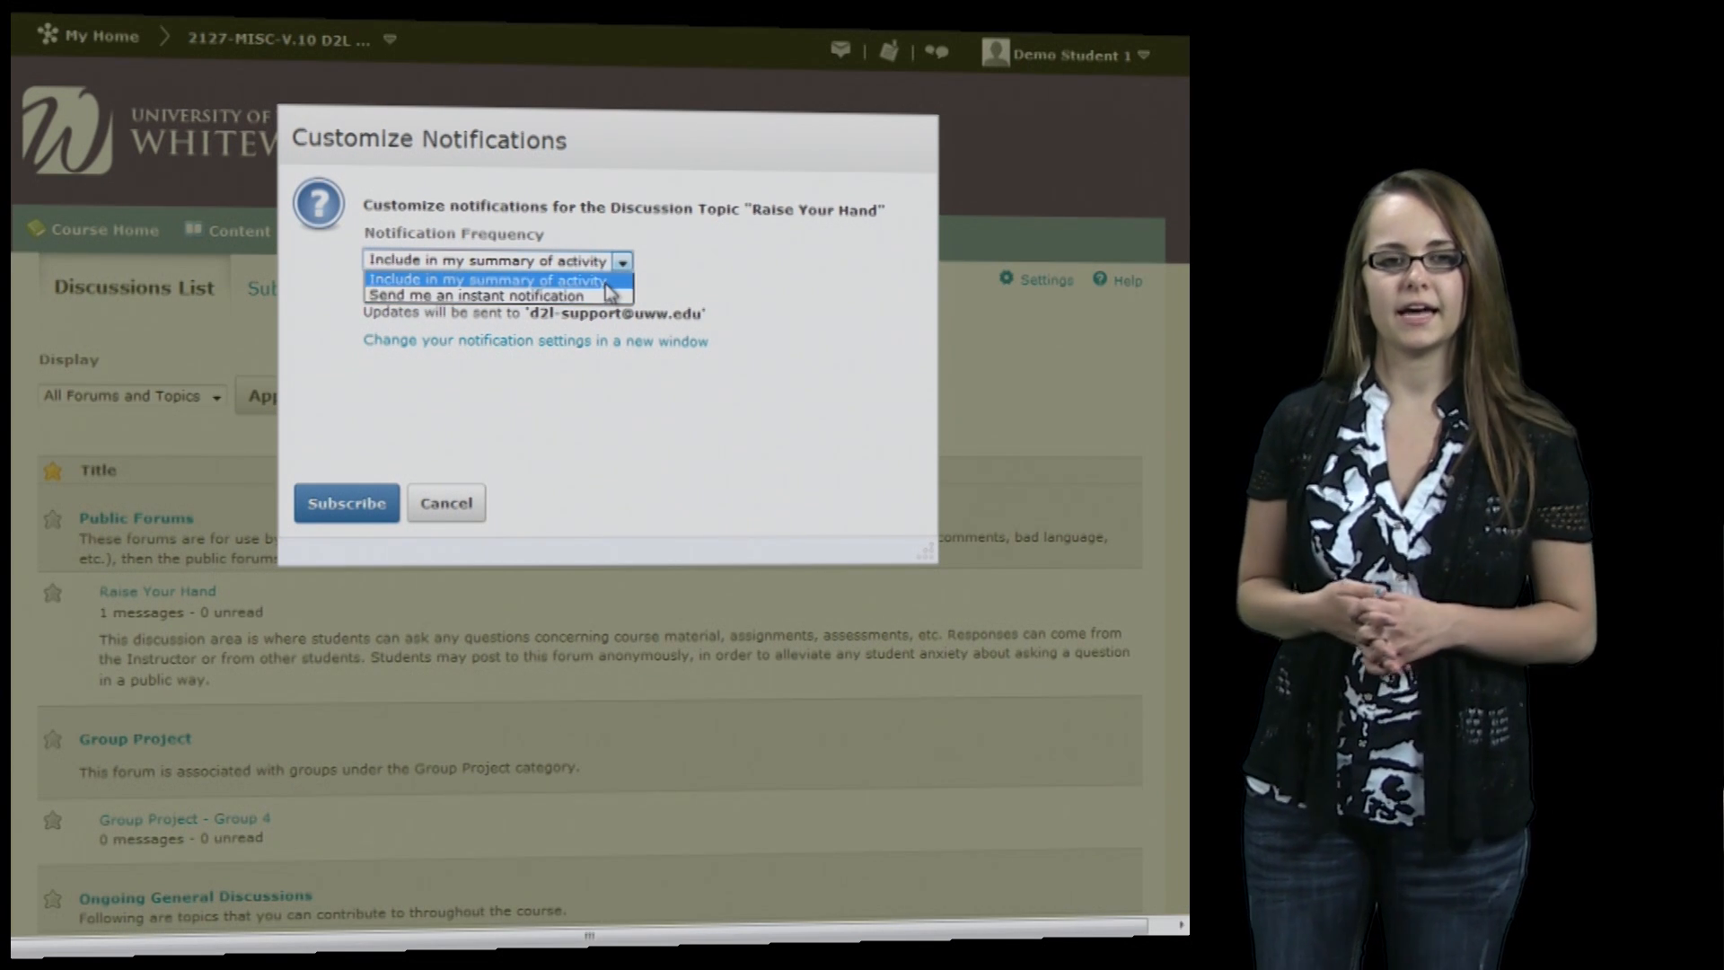
click(489, 260)
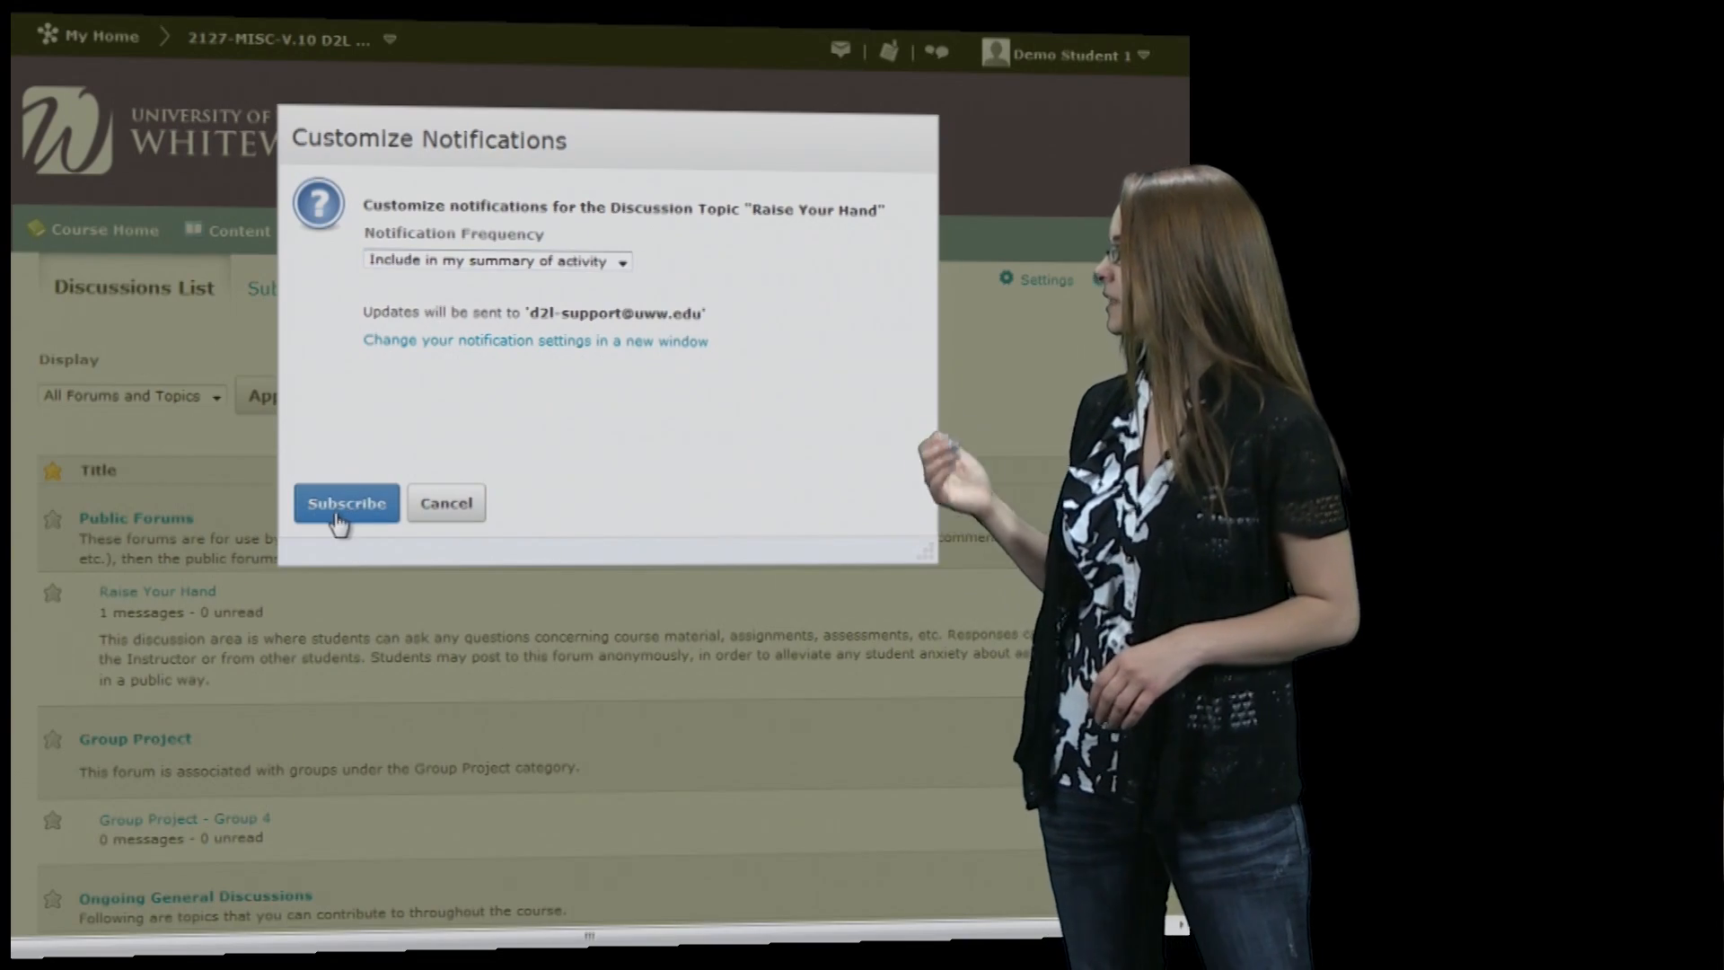
click(345, 502)
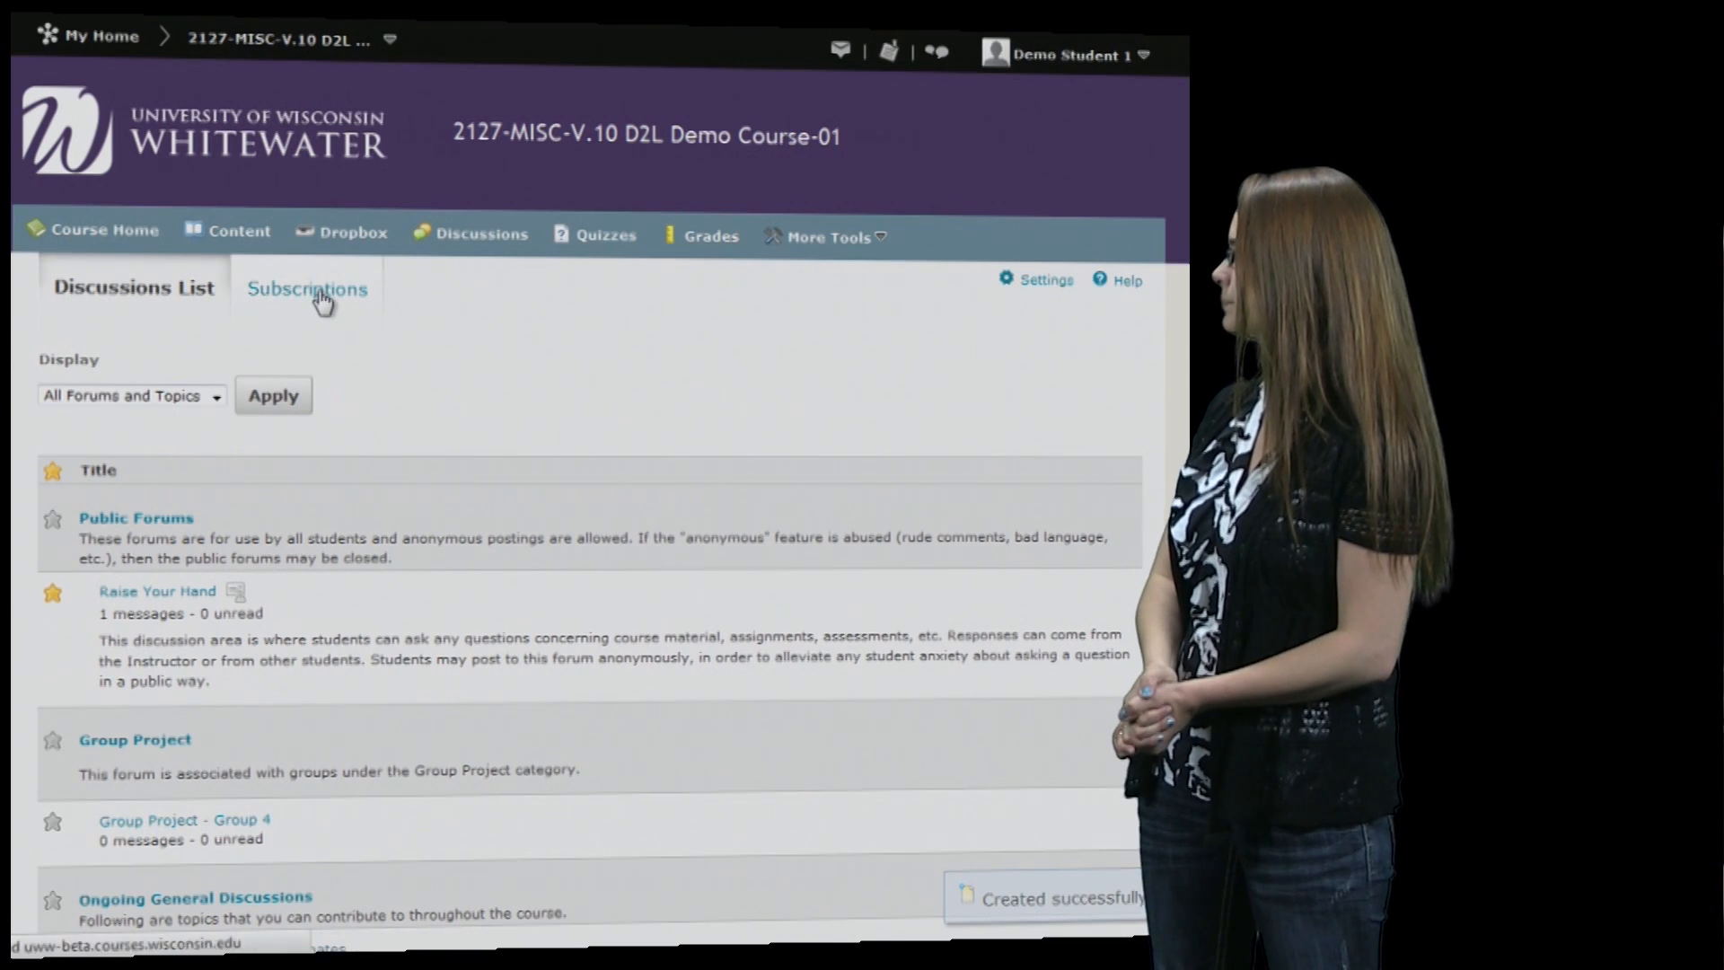
click(307, 287)
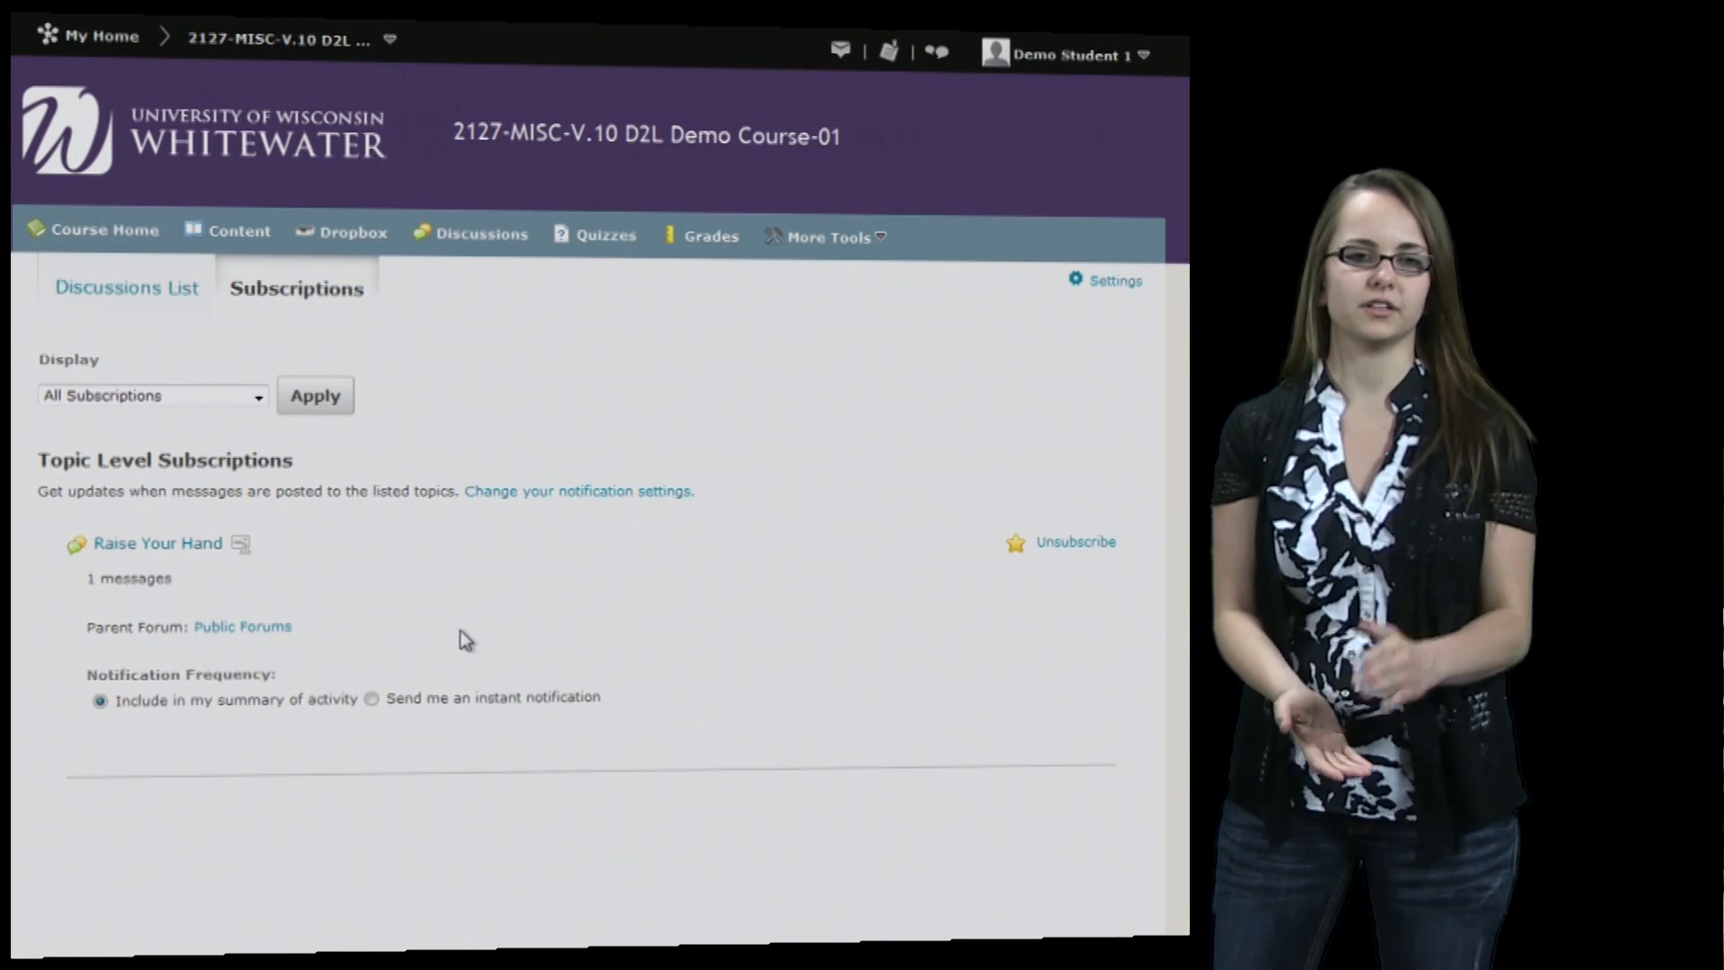